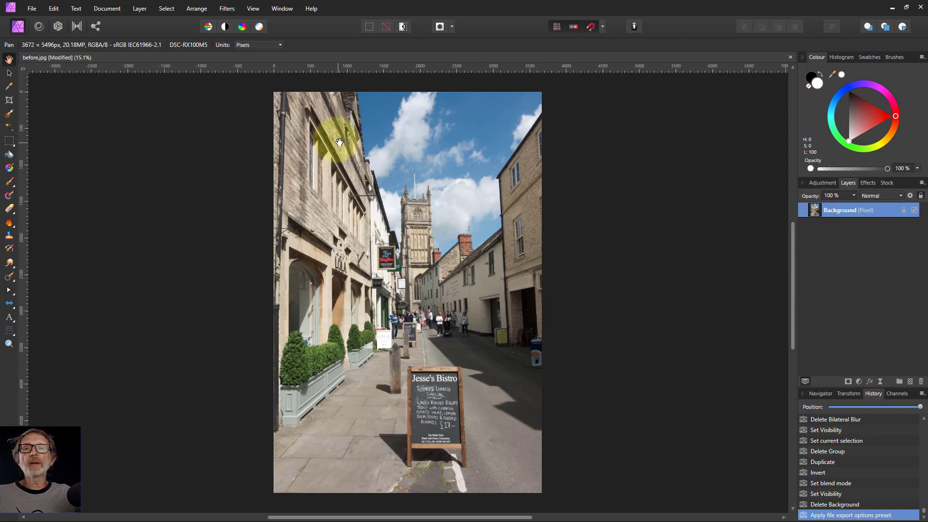
pyautogui.moveTo(271, 103)
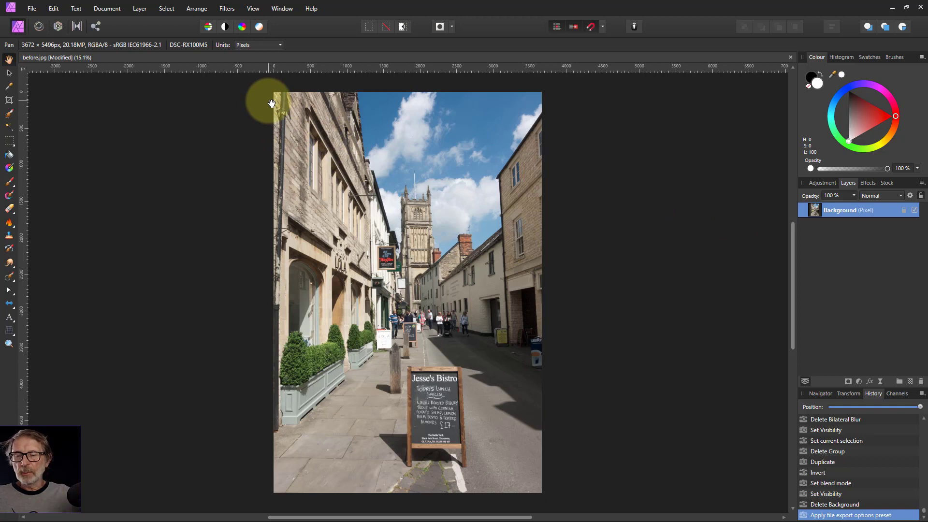
pyautogui.moveTo(227, 8)
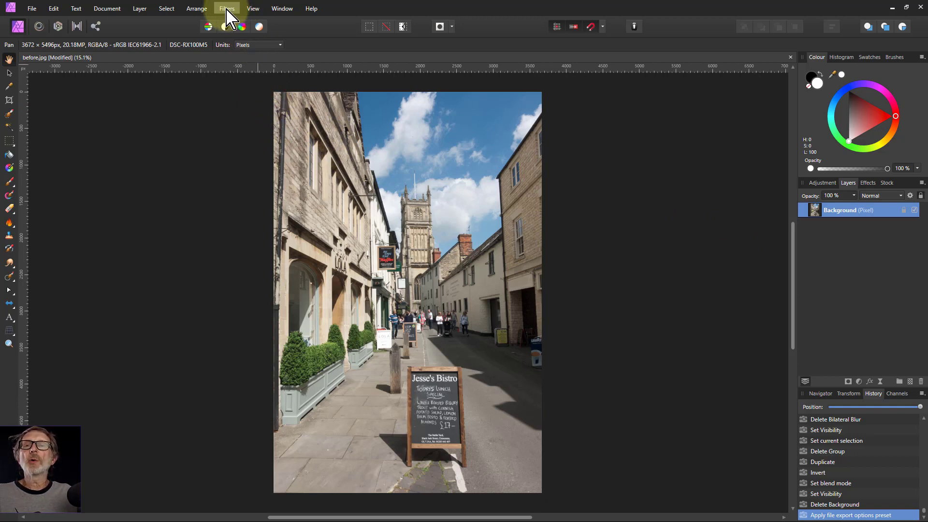
pyautogui.moveTo(139, 9)
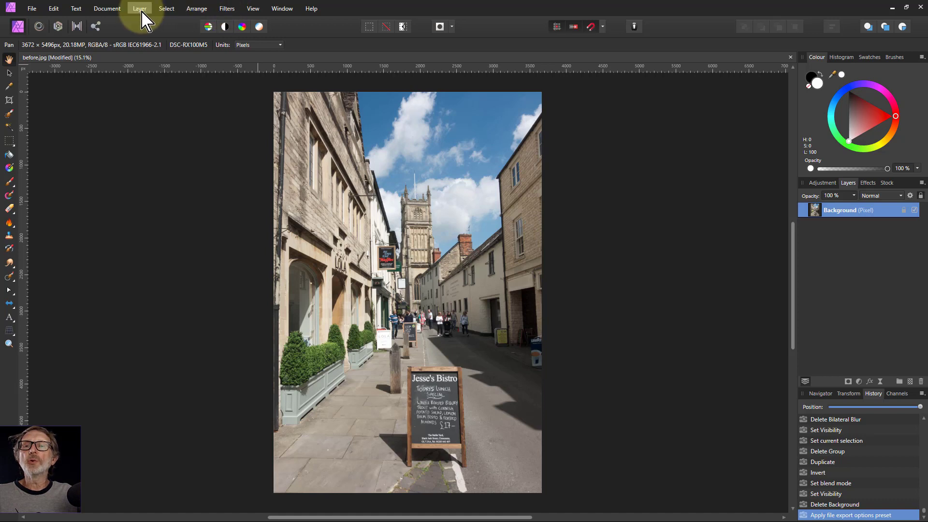
# Merge all visible layers into a new pixel layer above the background.
pyautogui.click(139, 9)
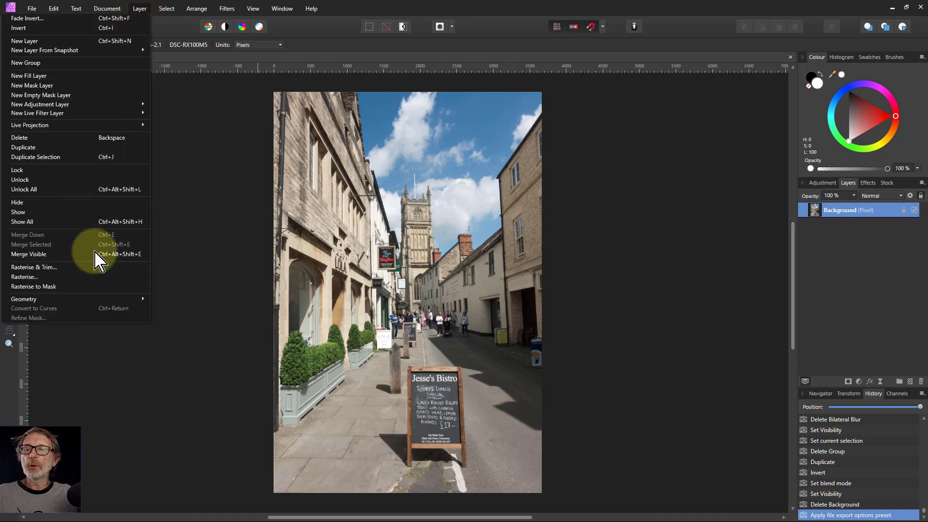
pyautogui.click(28, 254)
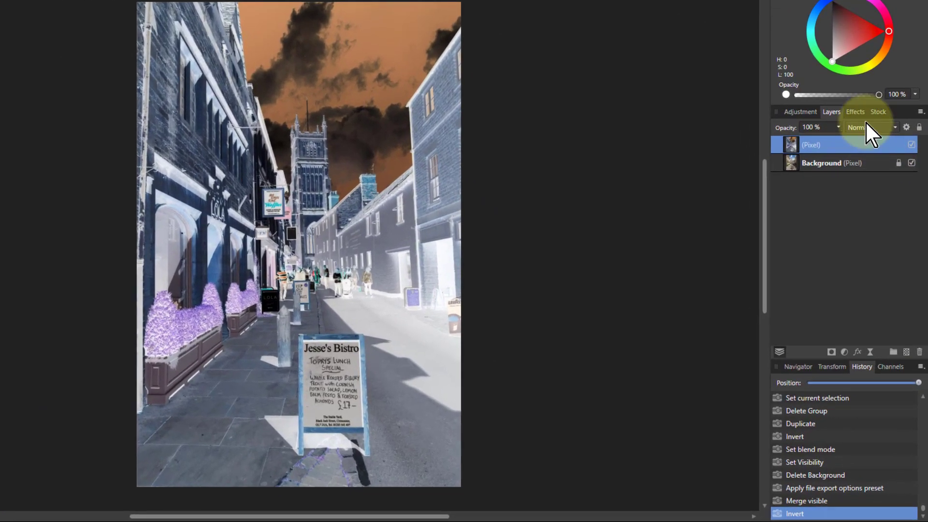
# Set the merged layer's blend mode to Colour Burn.
pyautogui.click(870, 126)
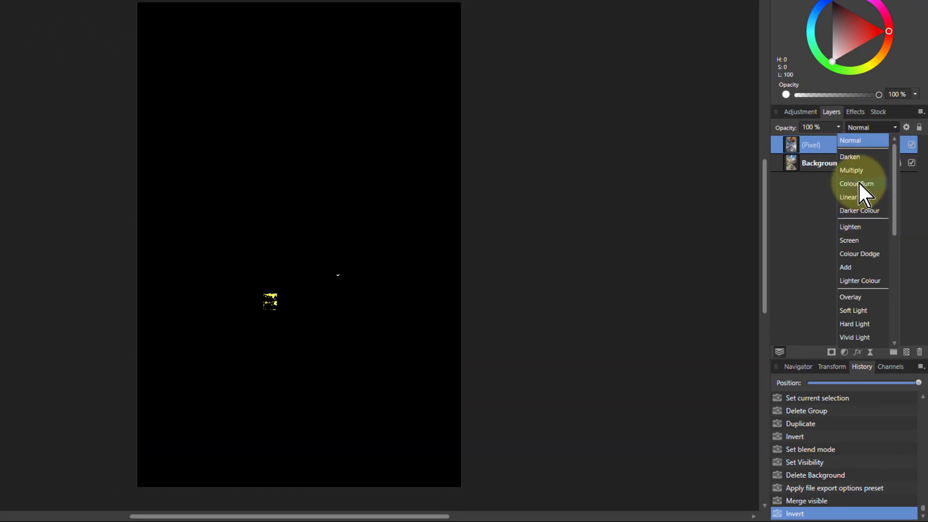
pyautogui.click(856, 183)
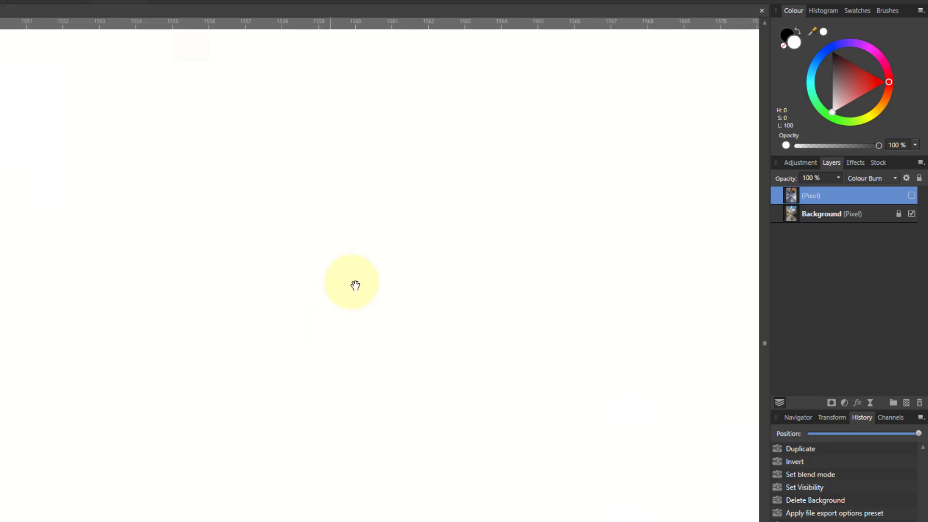
# Re-enable the Colour Burn layer's visibility to compare the yellow clipped highlights.
pyautogui.click(911, 195)
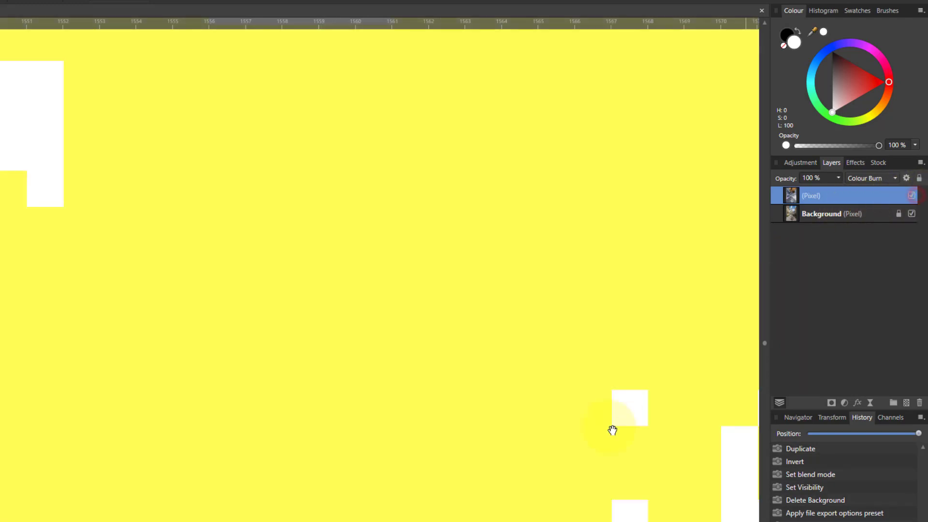